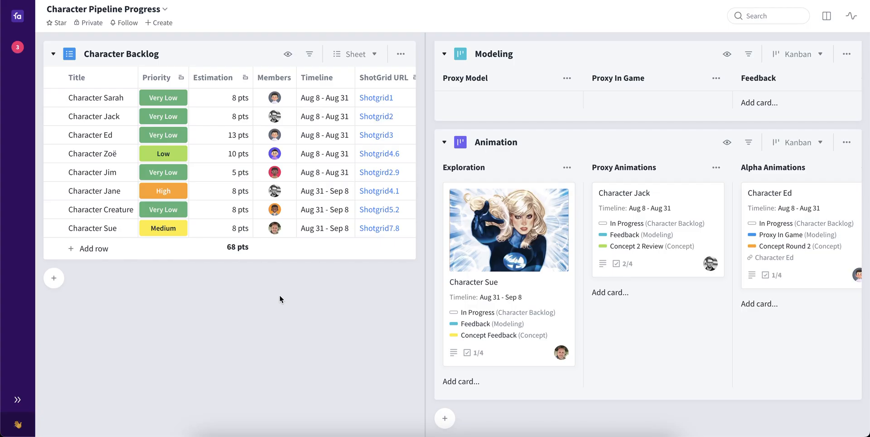
mouse_move(288, 298)
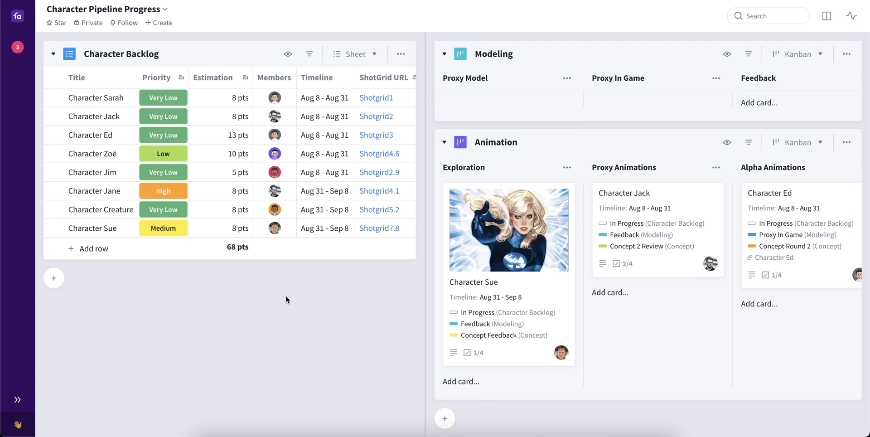
mouse_move(353, 287)
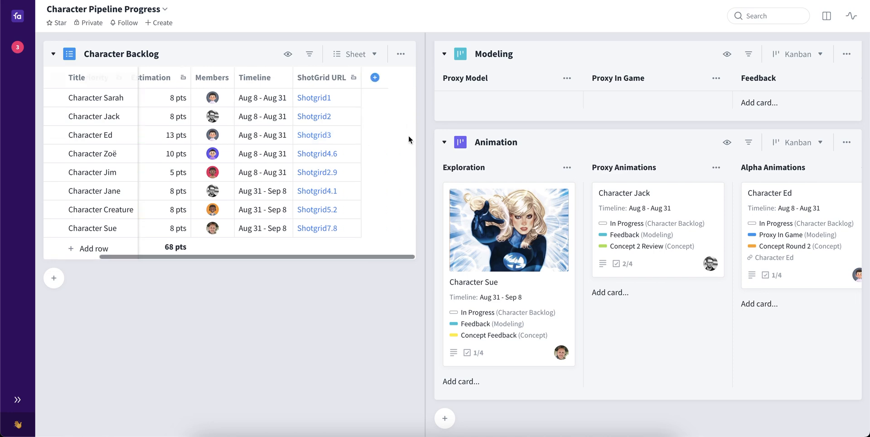
- Create a Progress column driven by the Complete statuses of the Animation, Modeling and Concept boards
left_click(375, 78)
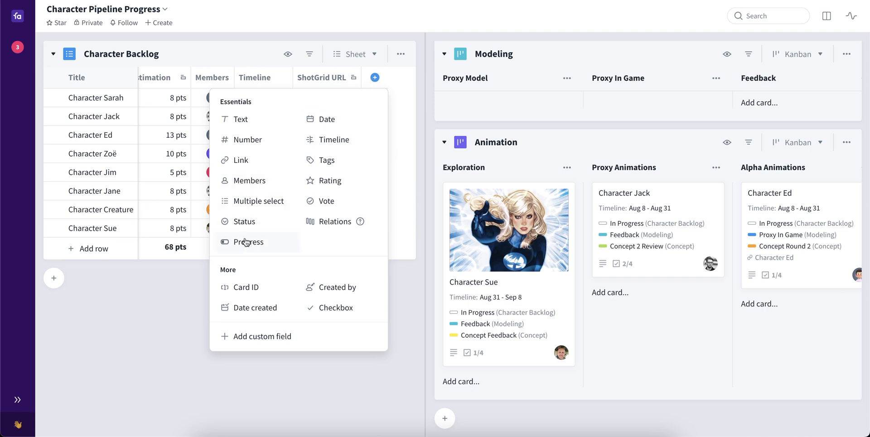
left_click(248, 242)
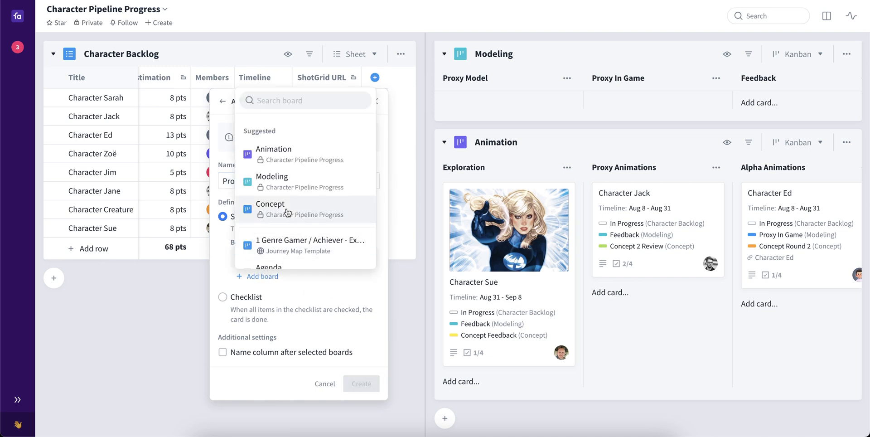
left_click(270, 209)
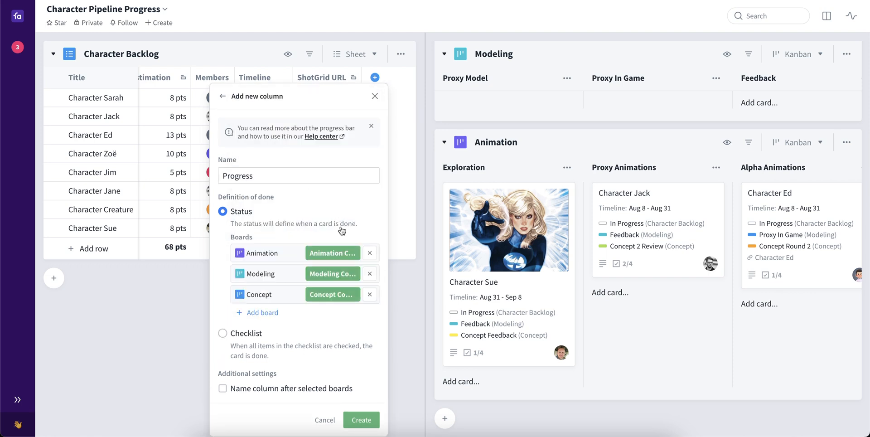
left_click(331, 253)
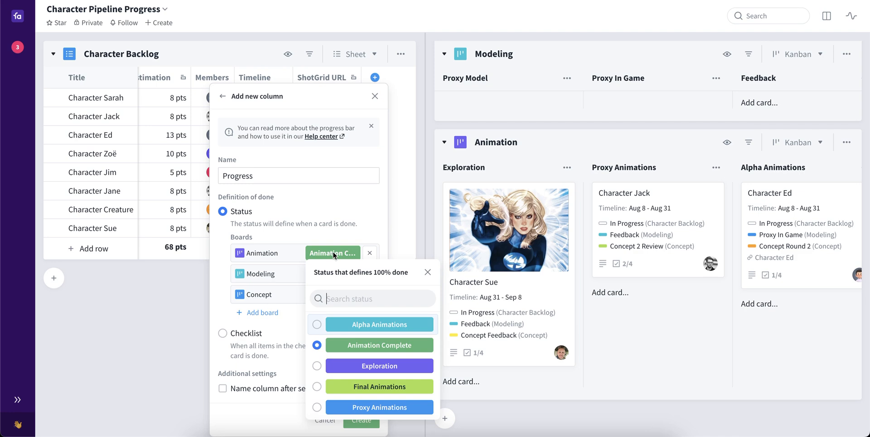
mouse_move(408, 351)
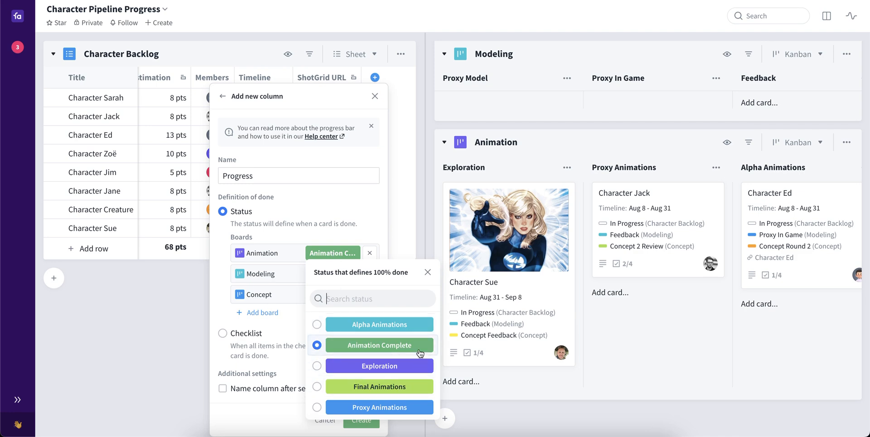
mouse_move(353, 349)
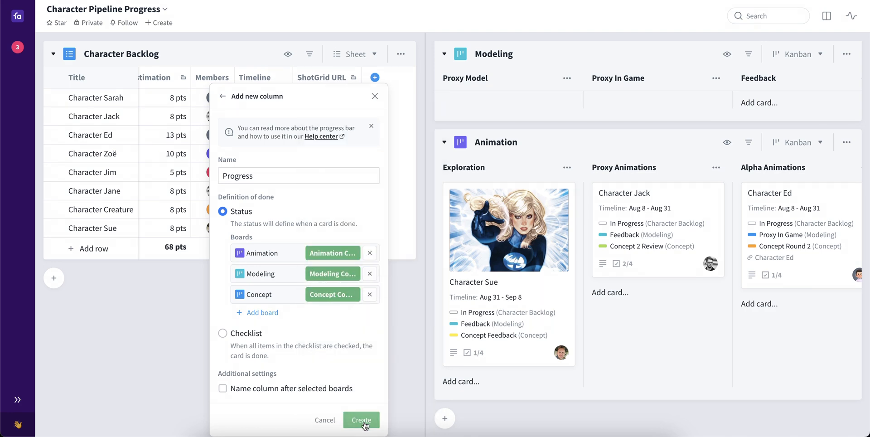
left_click(361, 421)
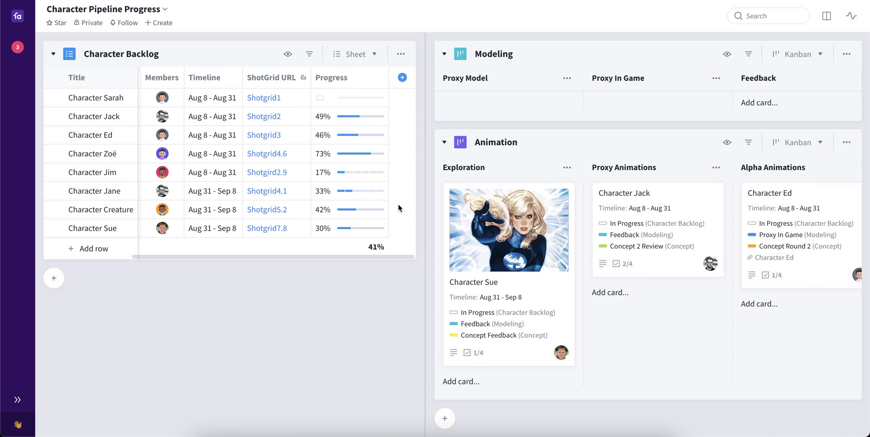
mouse_move(350, 156)
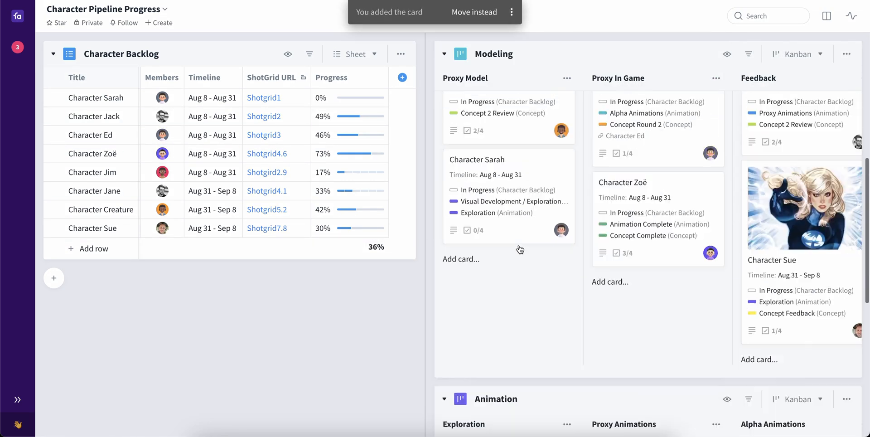
- Set Character Sarah's Concept, Modeling and Animation statuses to Complete so she reads 100%
left_click(477, 159)
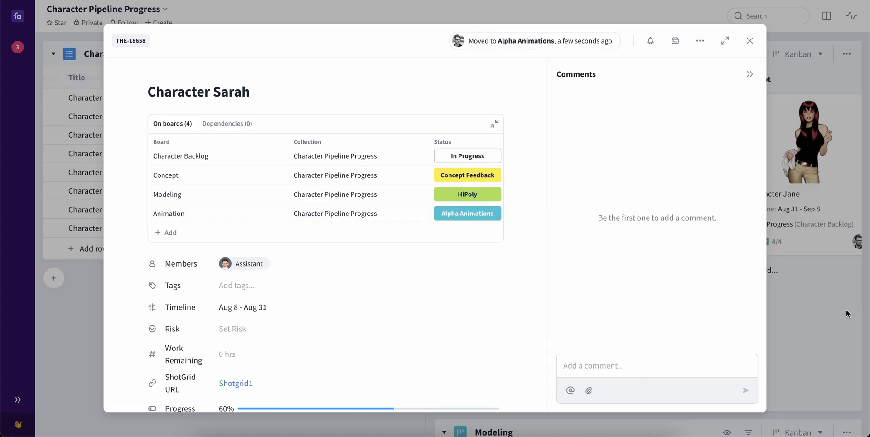
left_click(750, 41)
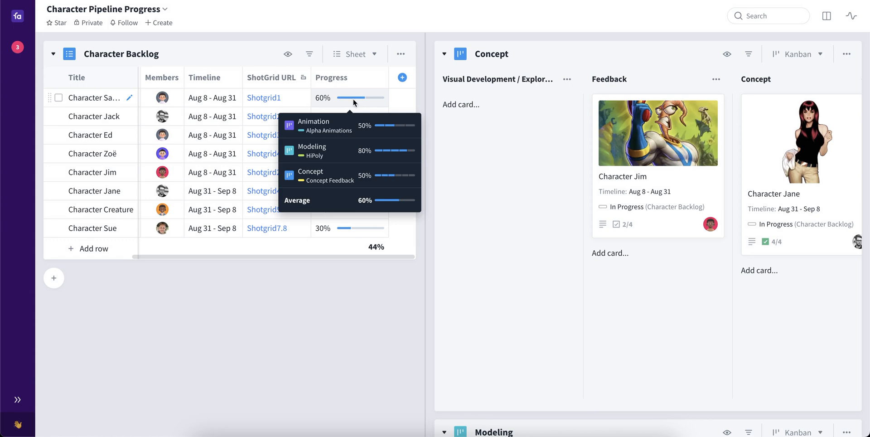
left_click(92, 98)
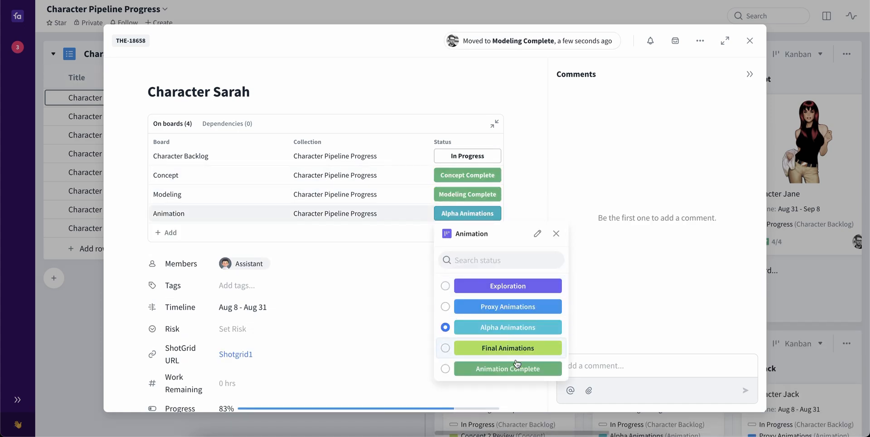
left_click(748, 41)
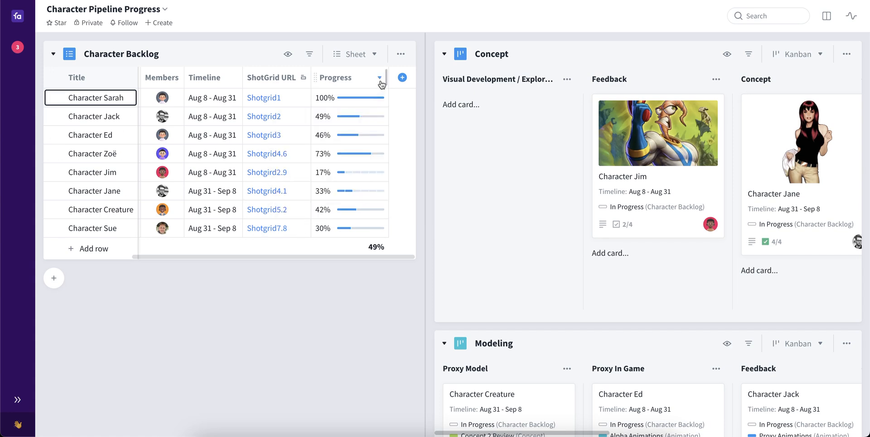
- Switch the Progress column's definition of done to Checklist and save it
left_click(378, 78)
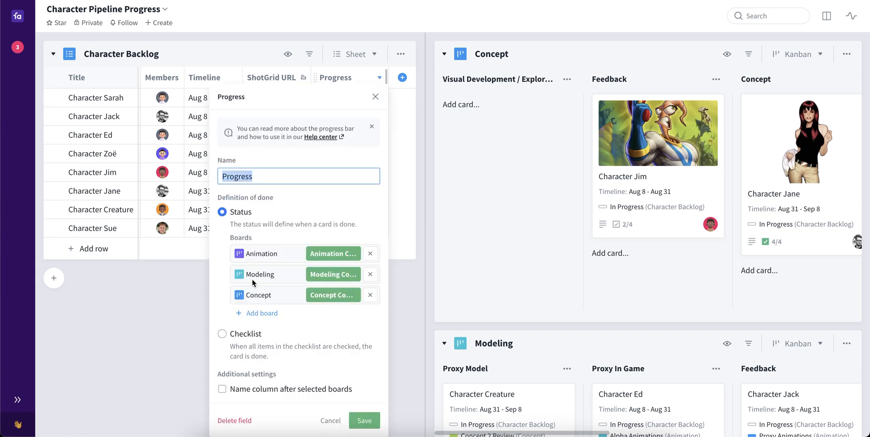
mouse_move(221, 334)
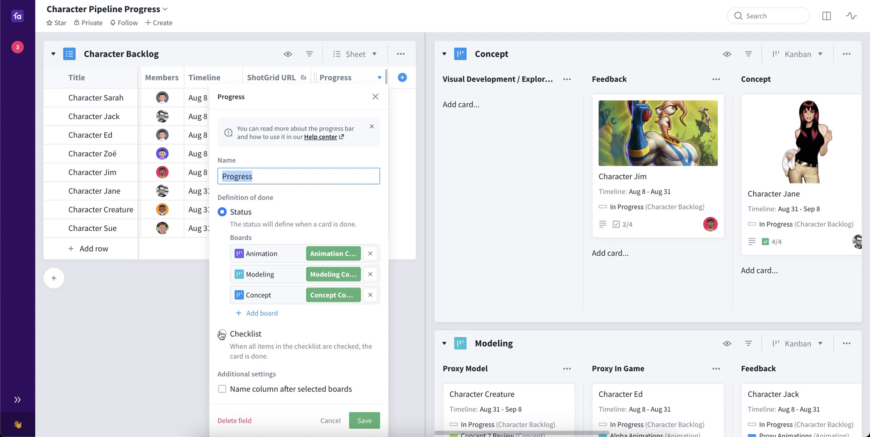
left_click(221, 333)
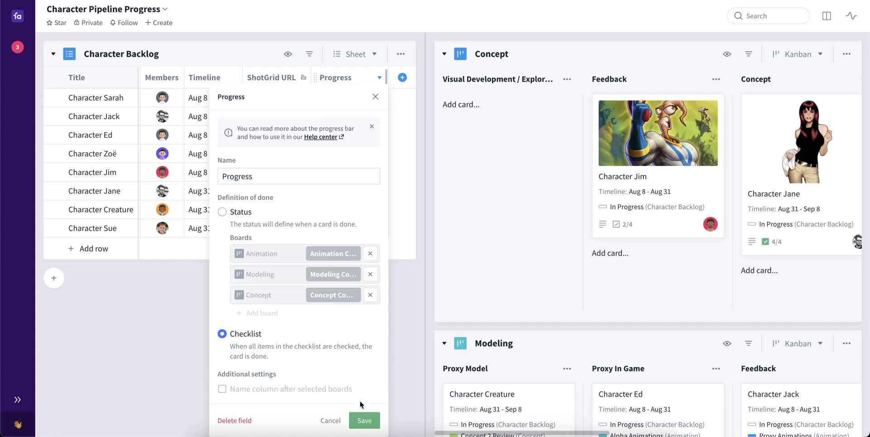
left_click(364, 421)
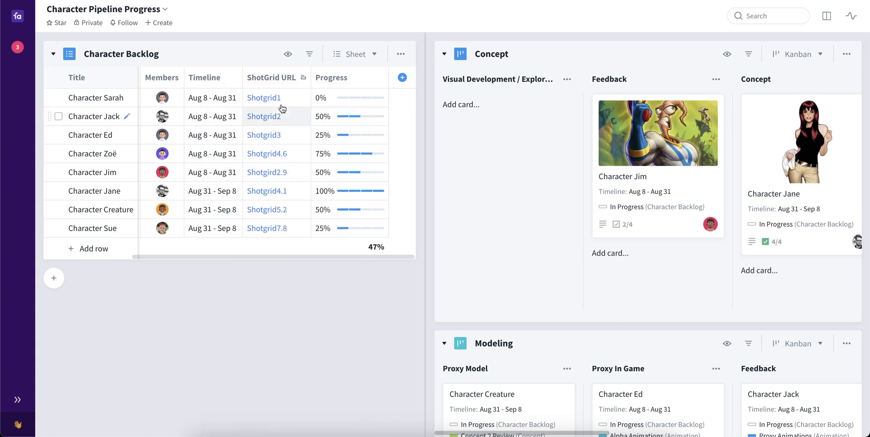
- Check Character Sarah's Master design done checklist item so she reaches 100%
left_click(96, 97)
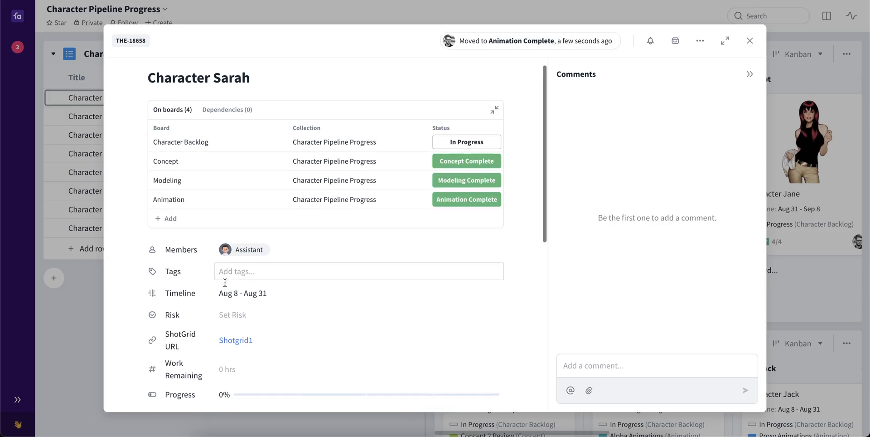
scroll("down", 3)
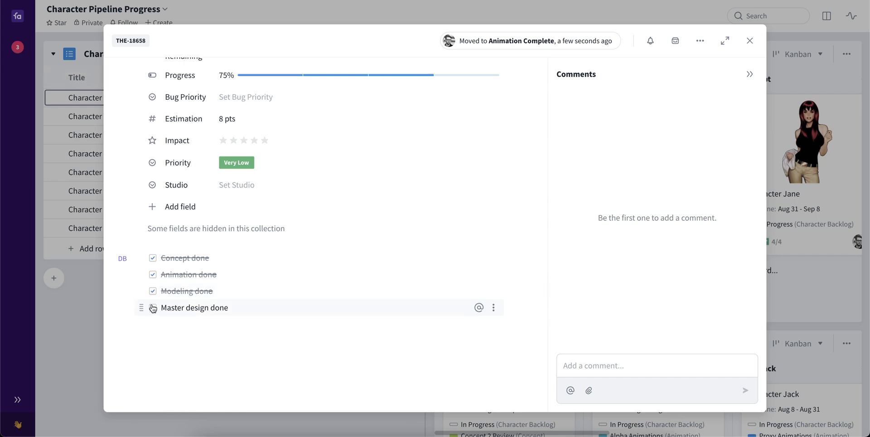
left_click(750, 41)
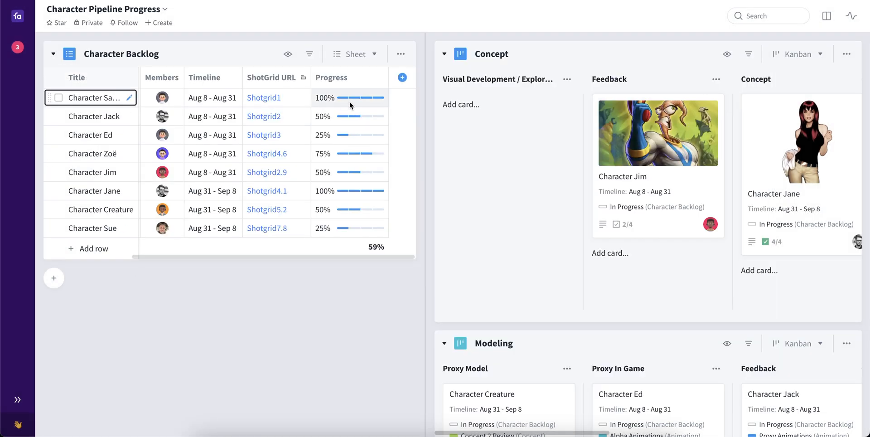
mouse_move(361, 103)
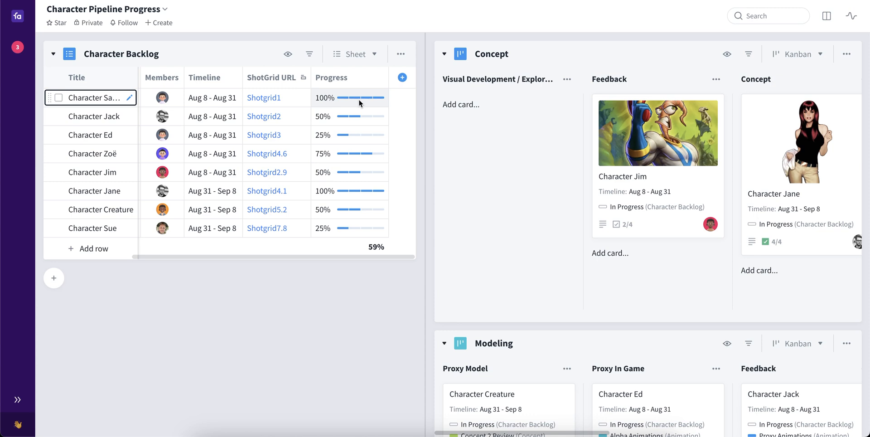